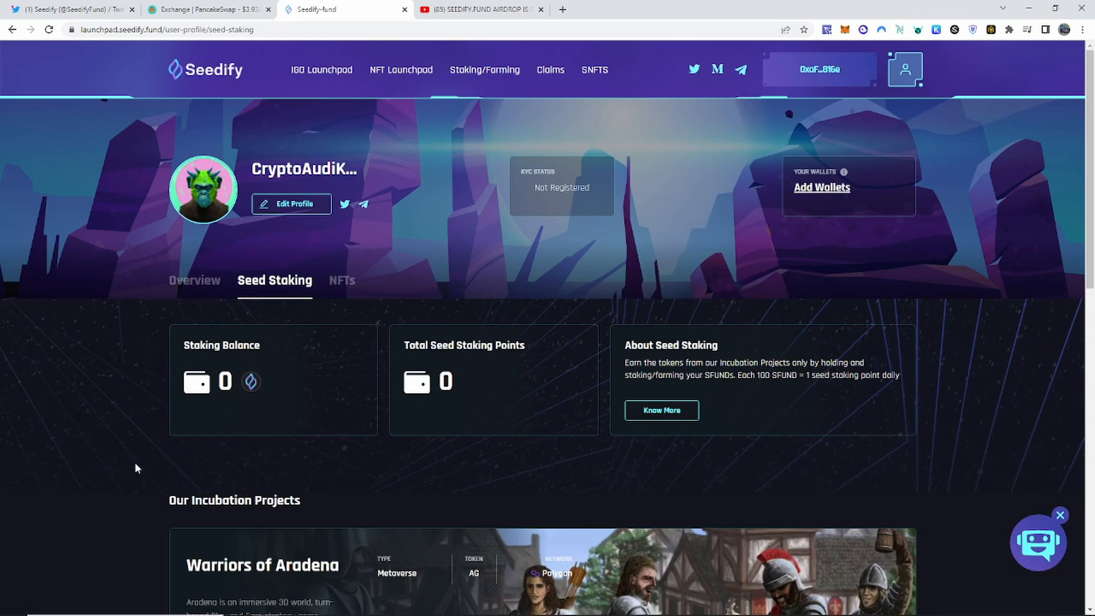
- Switch to the SEEDIFY.FUND airdrop YouTube tab and scroll to its description and comments
left_click(480, 9)
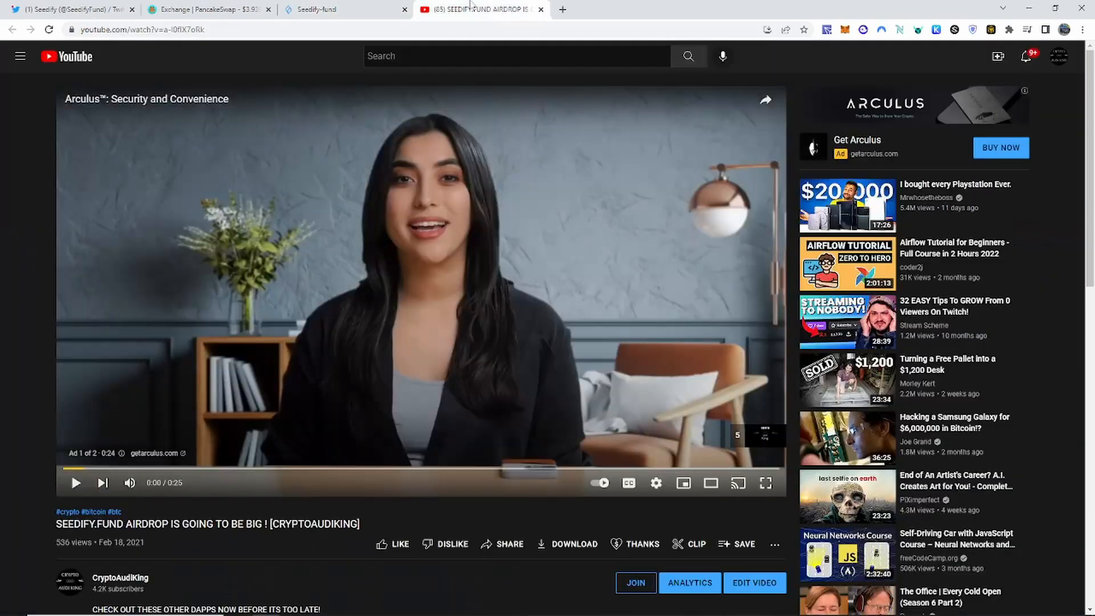
scroll("down", 3)
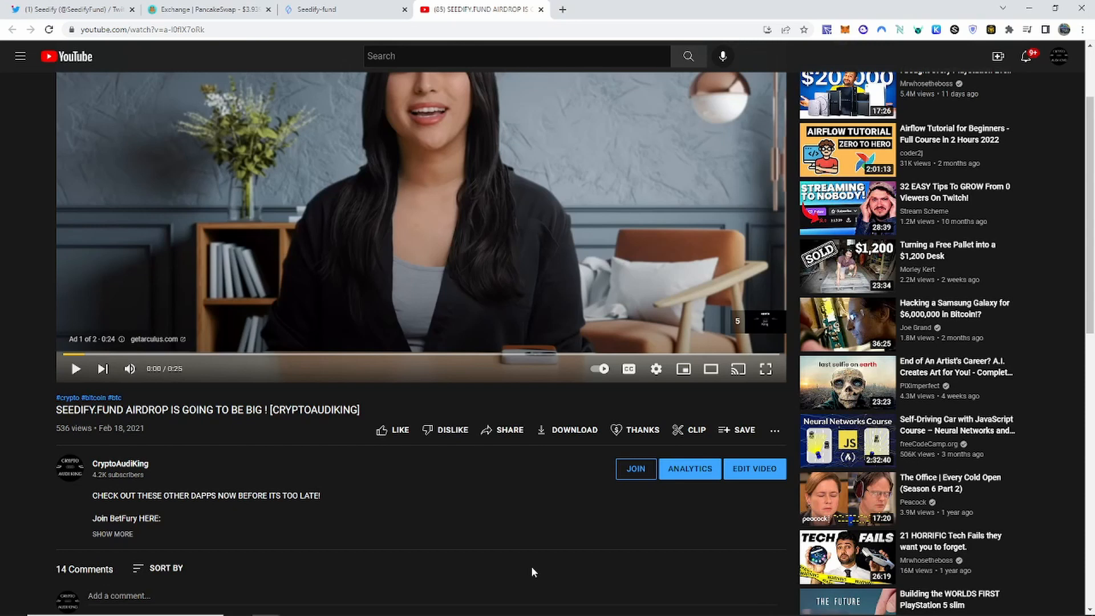
mouse_move(96, 391)
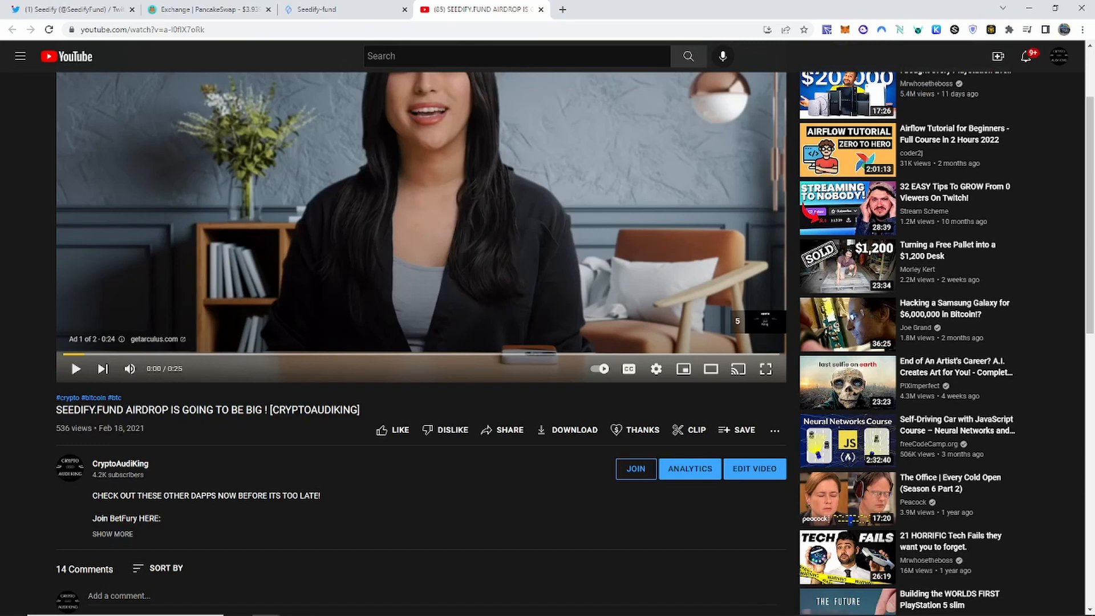
mouse_move(236, 435)
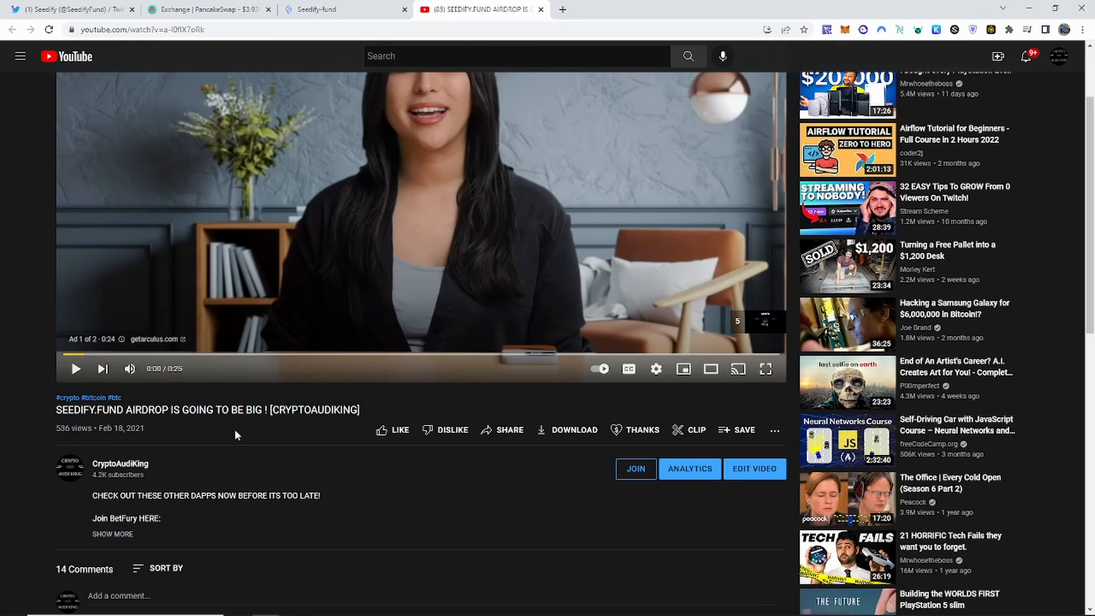
mouse_move(251, 445)
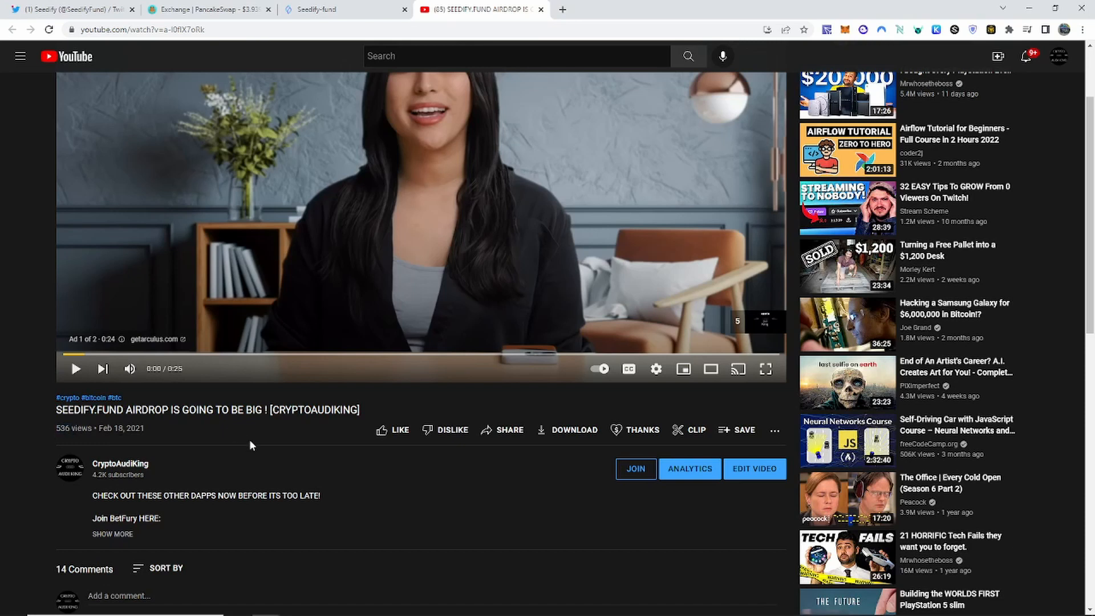
mouse_move(277, 508)
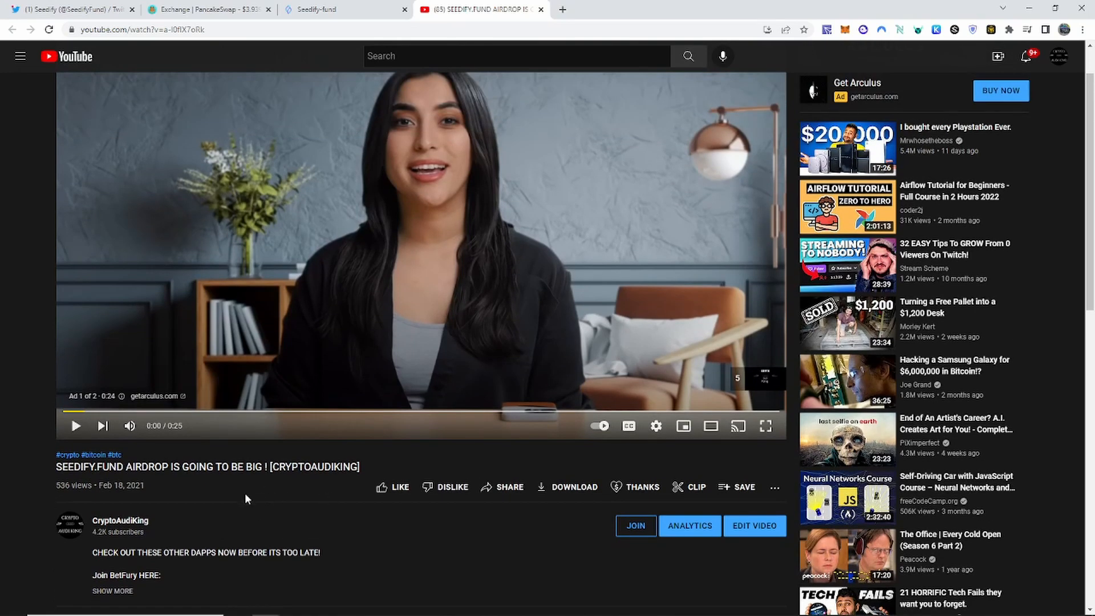
mouse_move(136, 498)
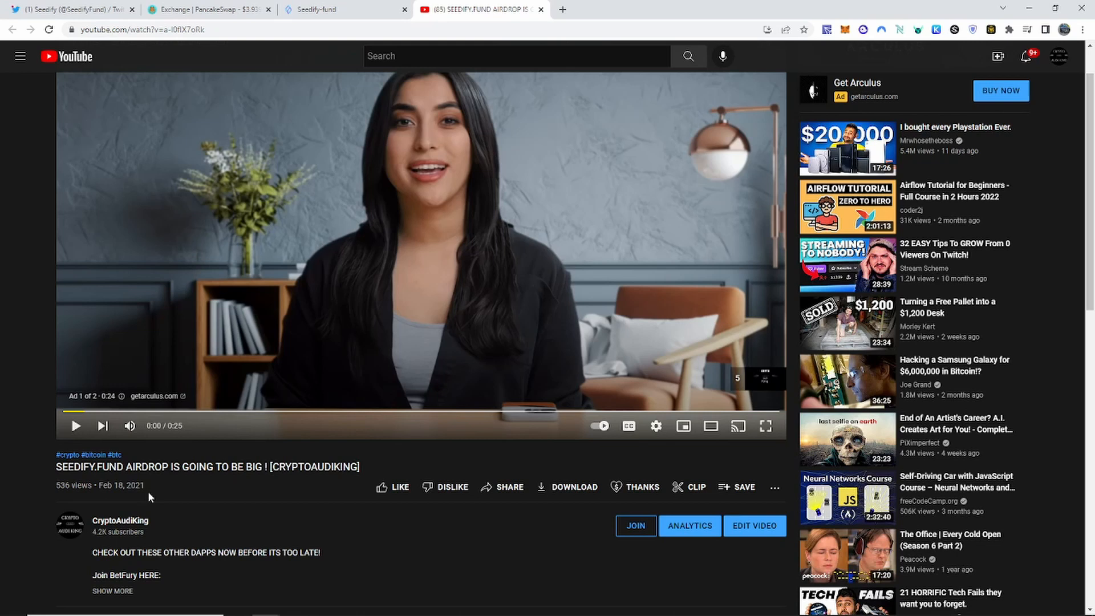
mouse_move(148, 496)
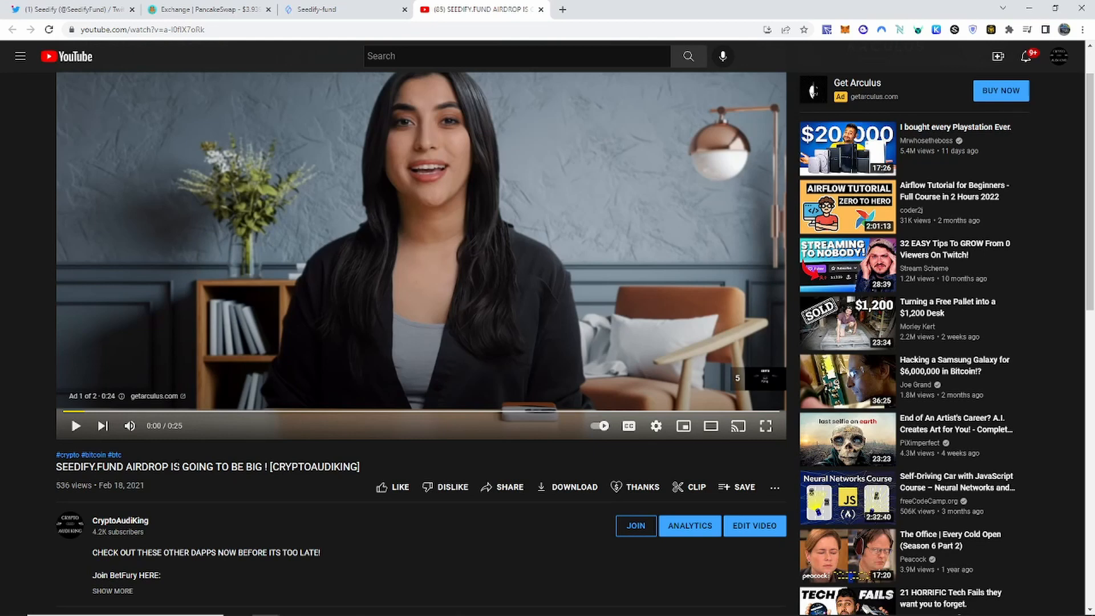
scroll("down", 3)
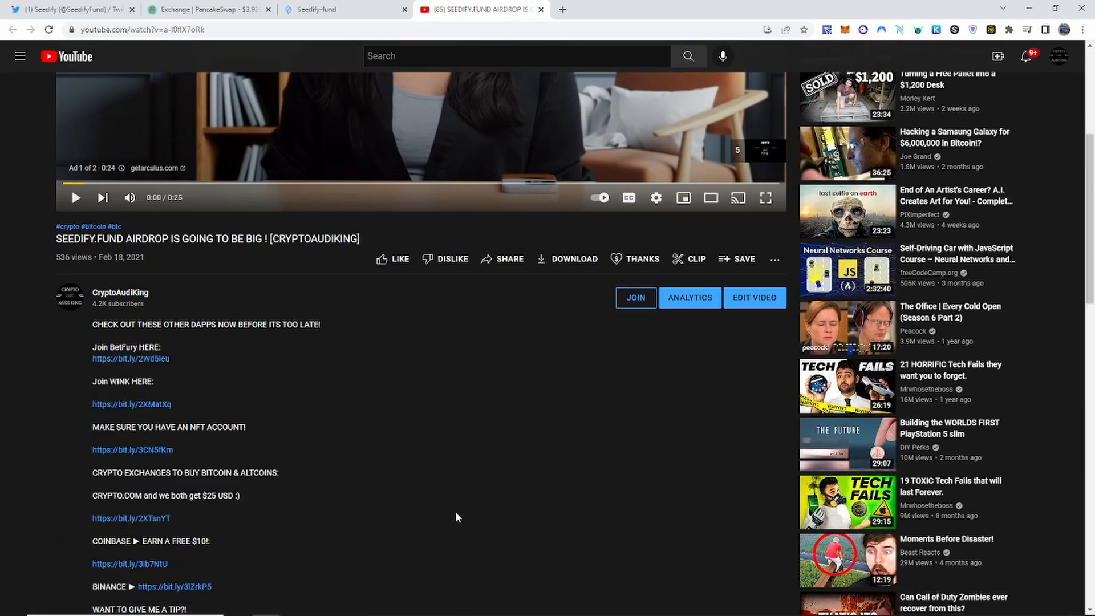
scroll("down", 3)
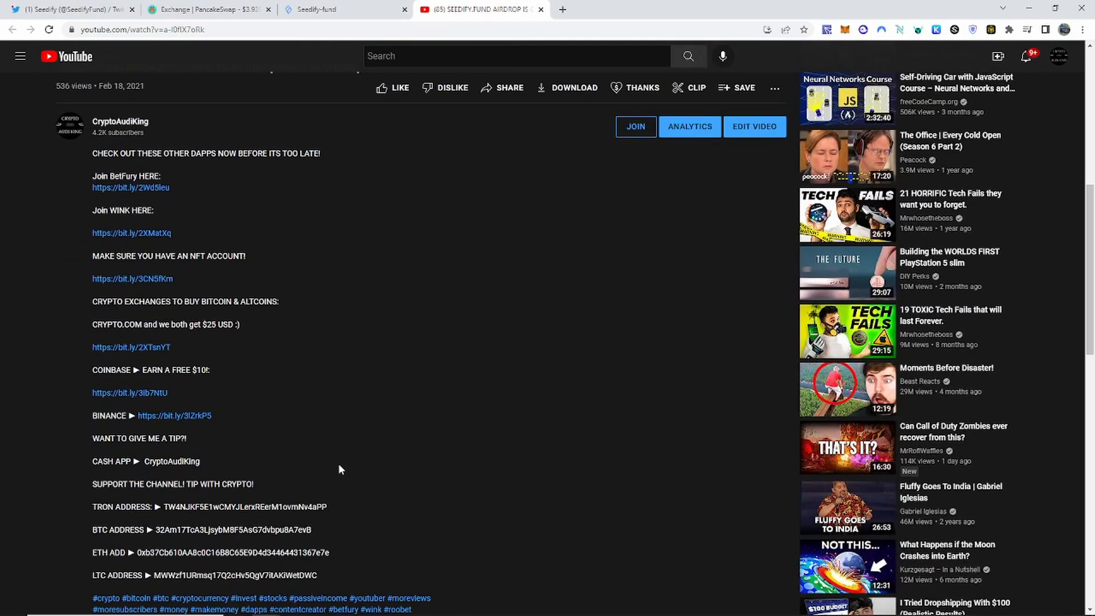
scroll("up", 3)
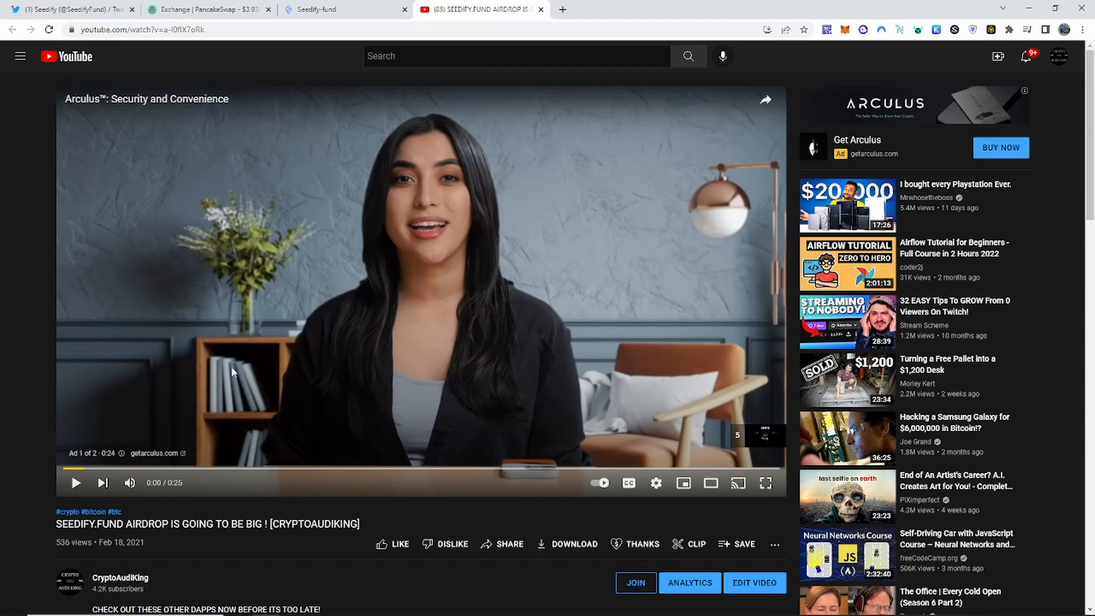
mouse_move(366, 382)
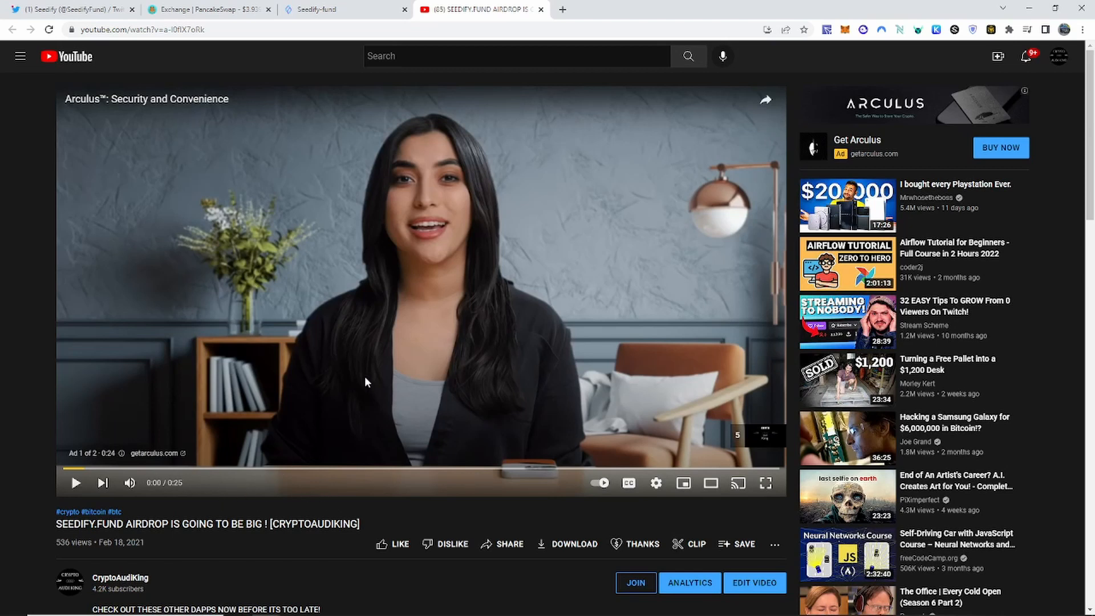
mouse_move(495, 248)
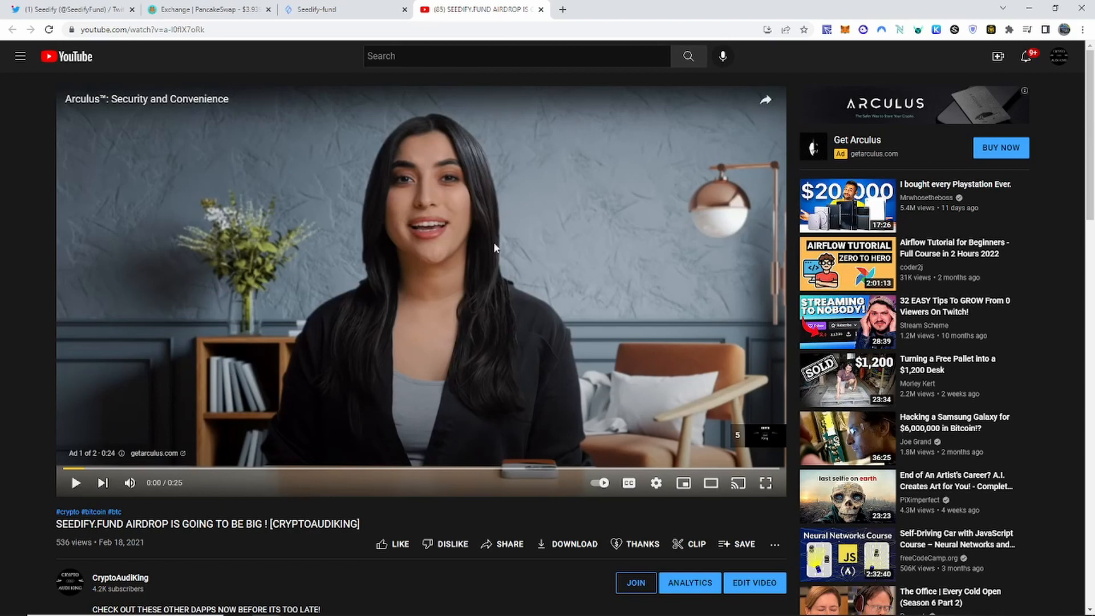
mouse_move(174, 405)
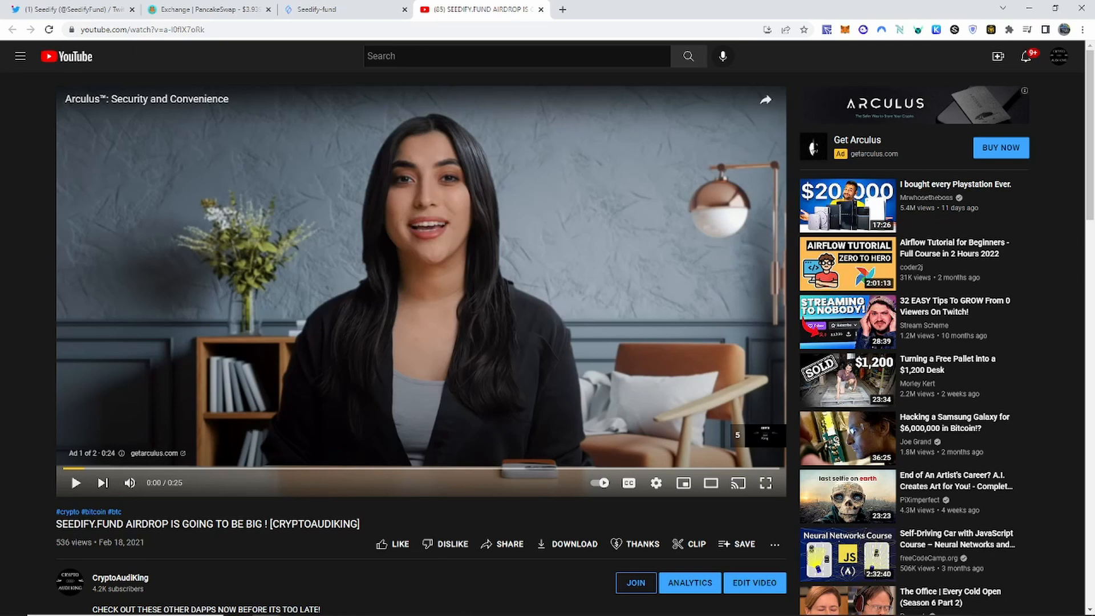
mouse_move(103, 537)
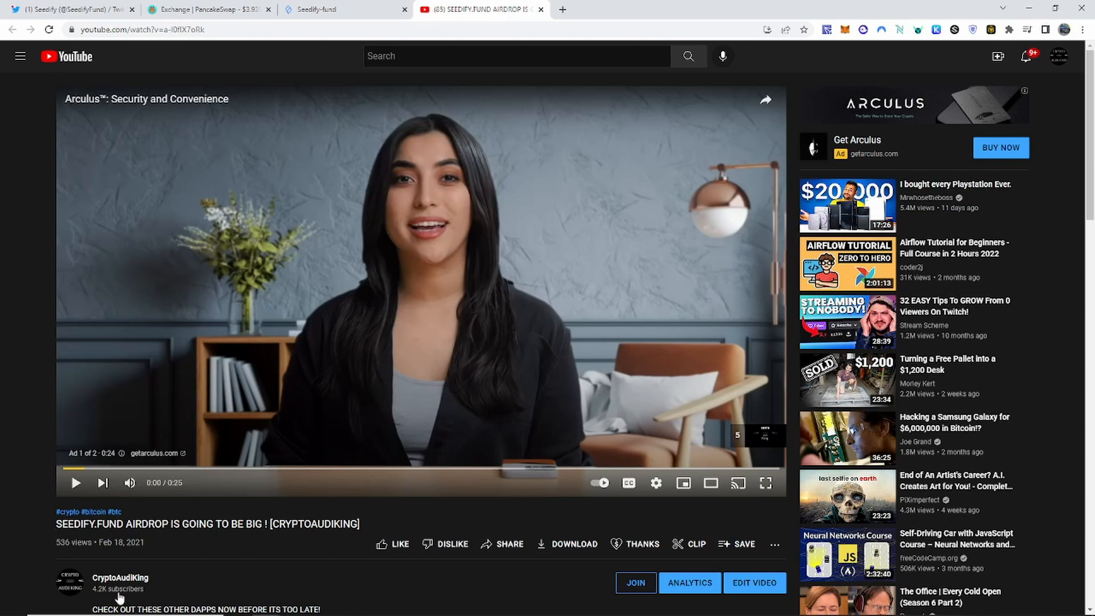
left_click(342, 9)
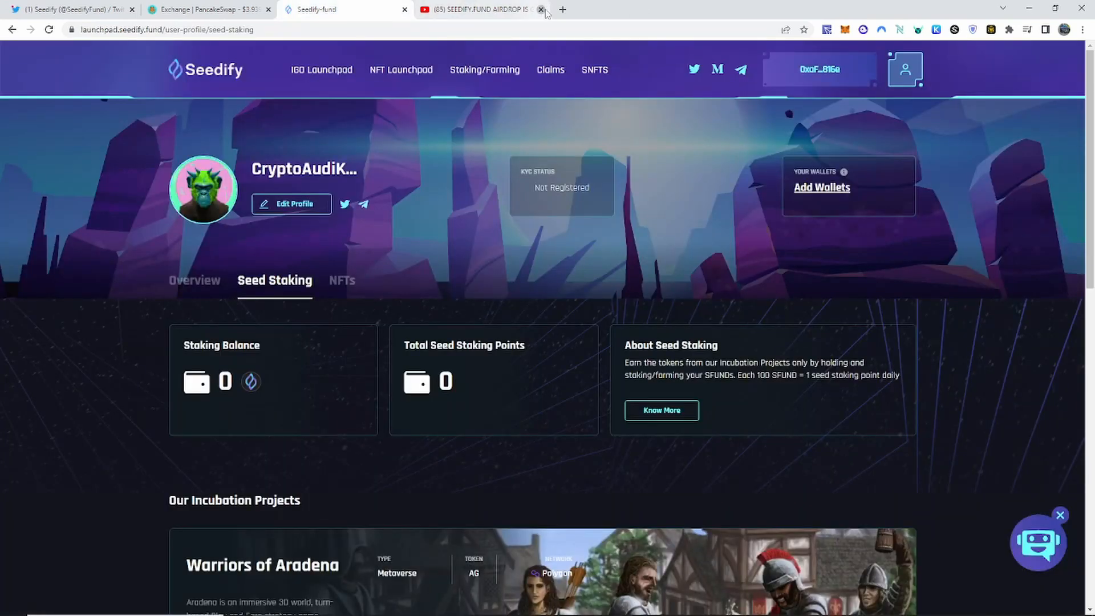
left_click(541, 10)
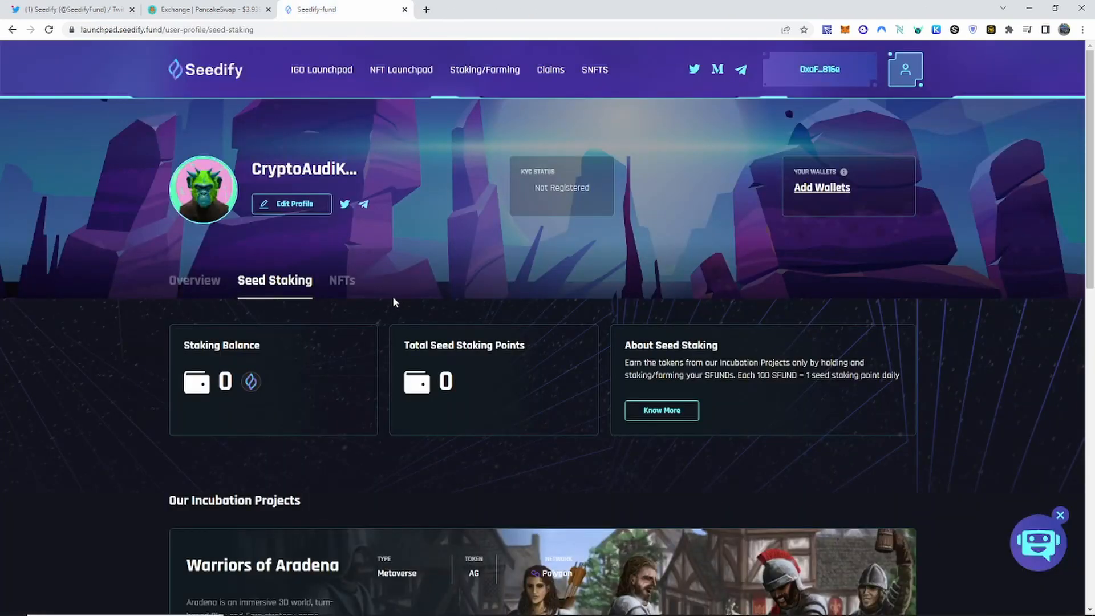
mouse_move(215, 103)
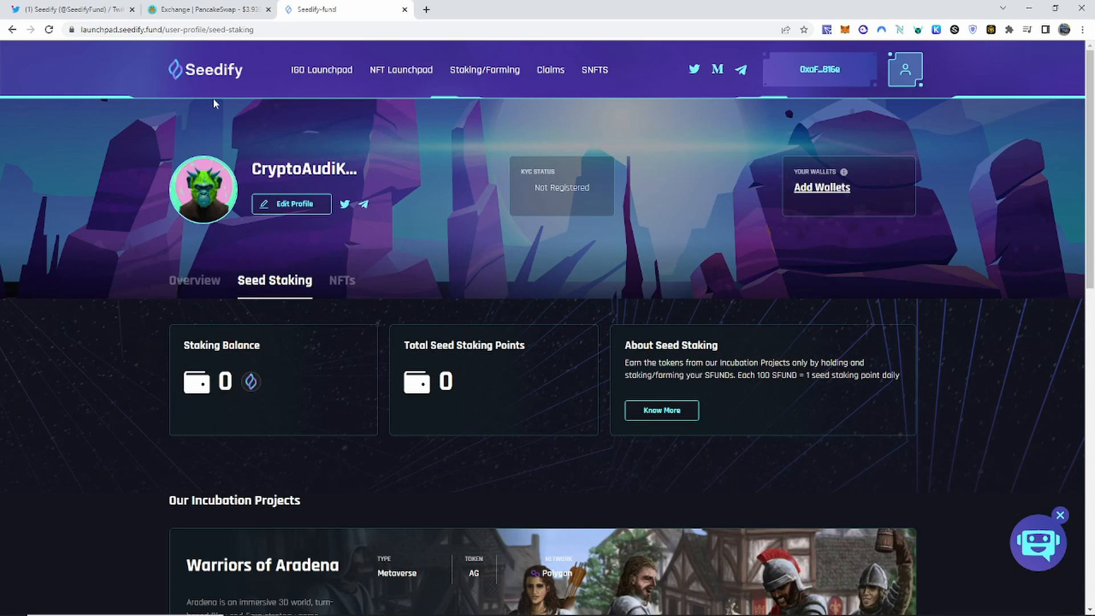
mouse_move(169, 62)
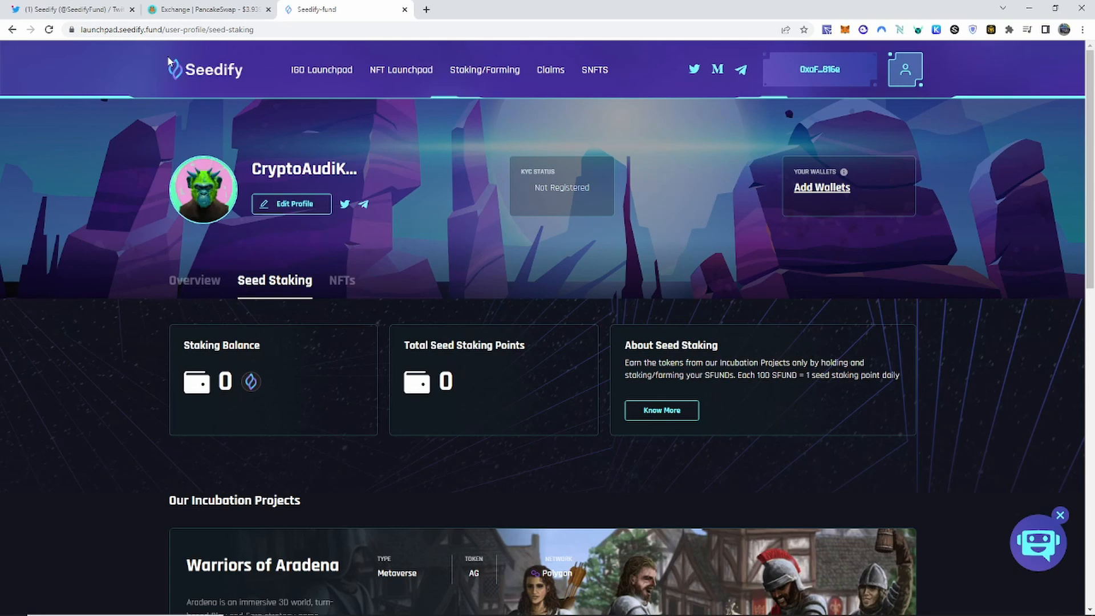
mouse_move(119, 269)
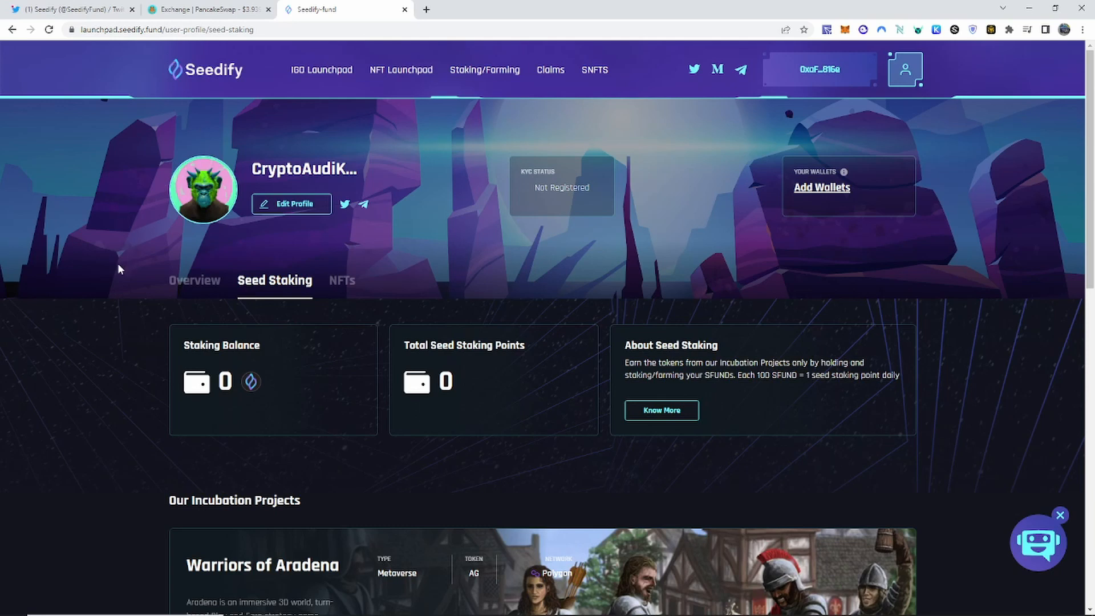
mouse_move(178, 273)
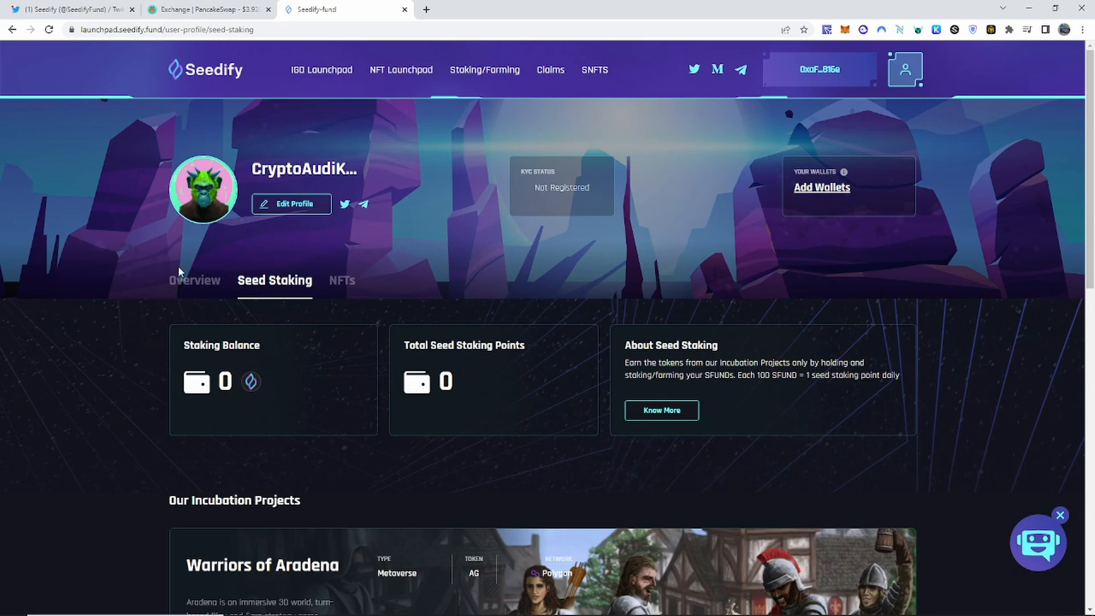
mouse_move(570, 89)
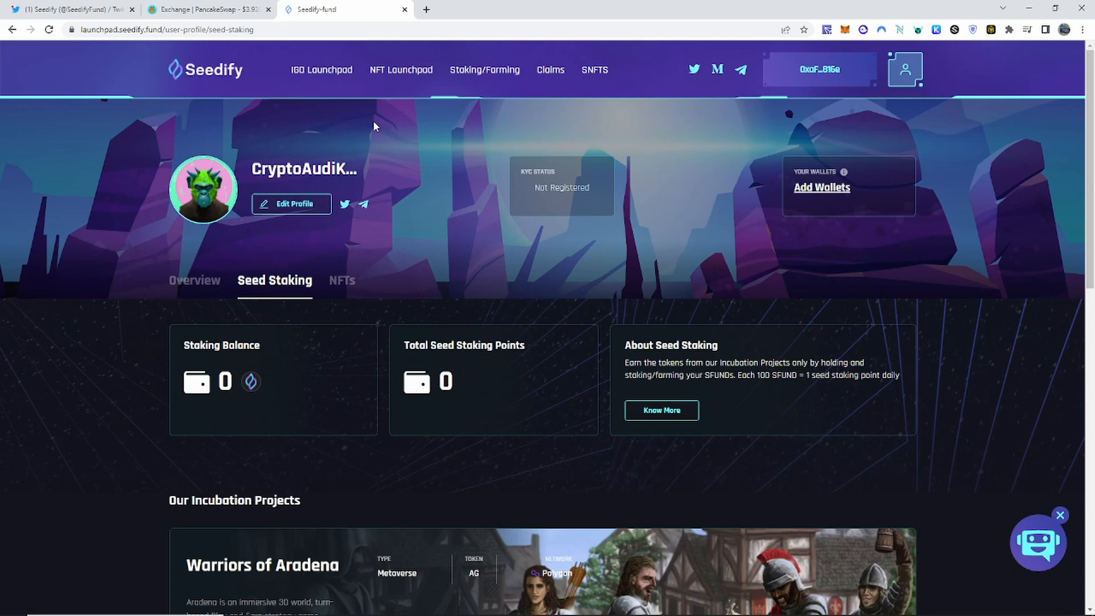
mouse_move(819, 69)
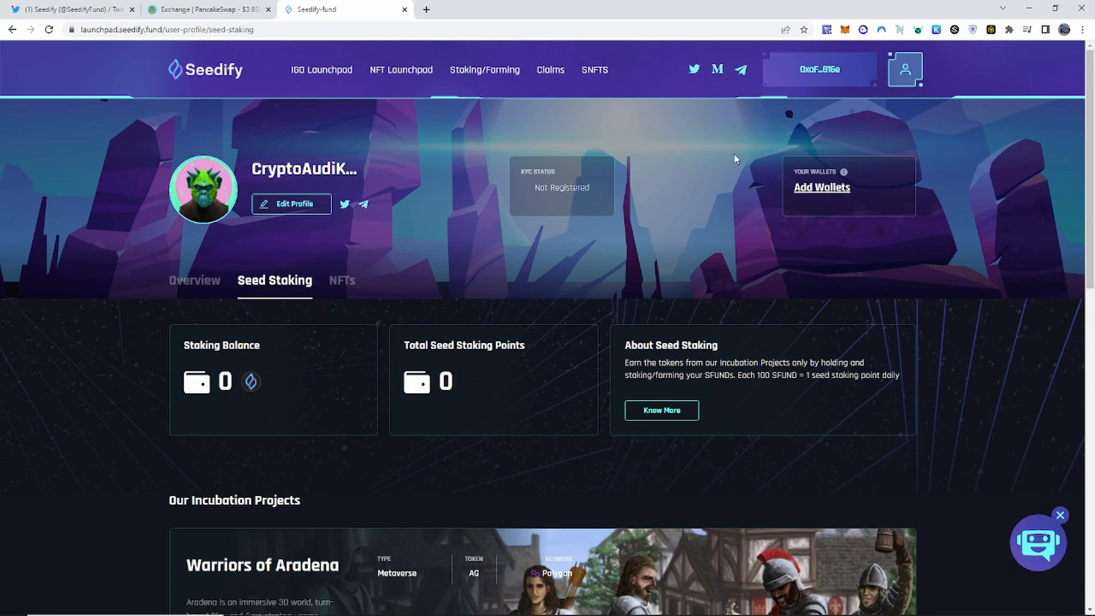
mouse_move(199, 187)
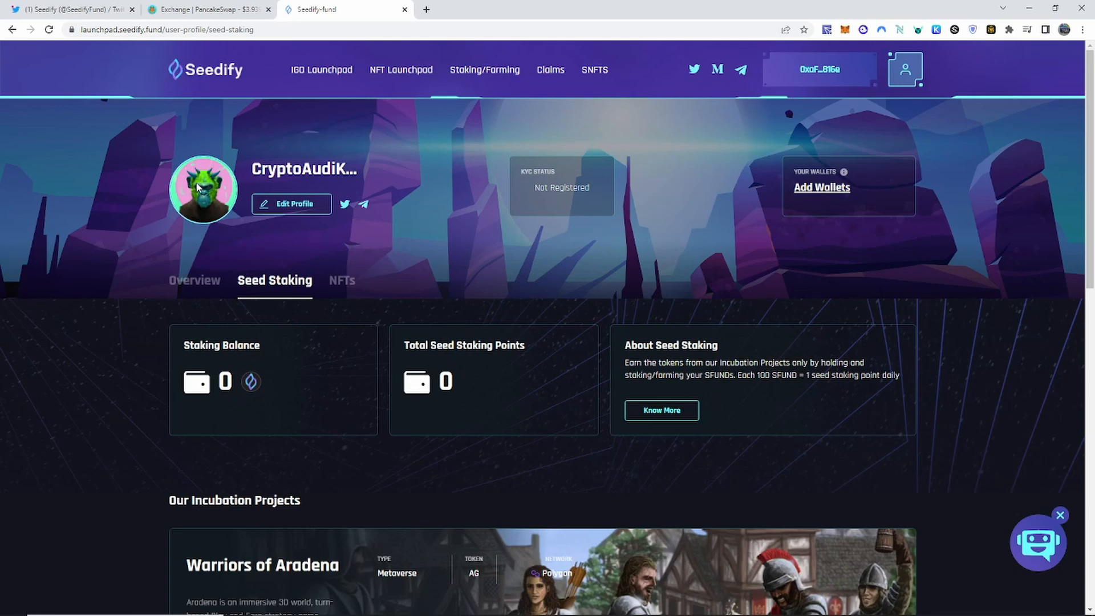
mouse_move(134, 202)
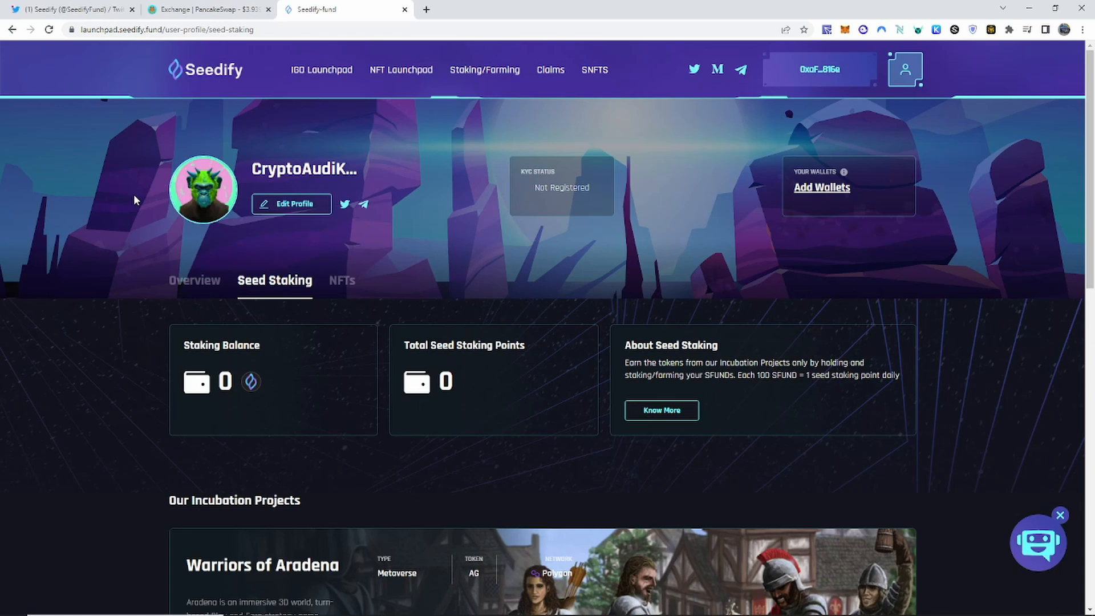
mouse_move(136, 80)
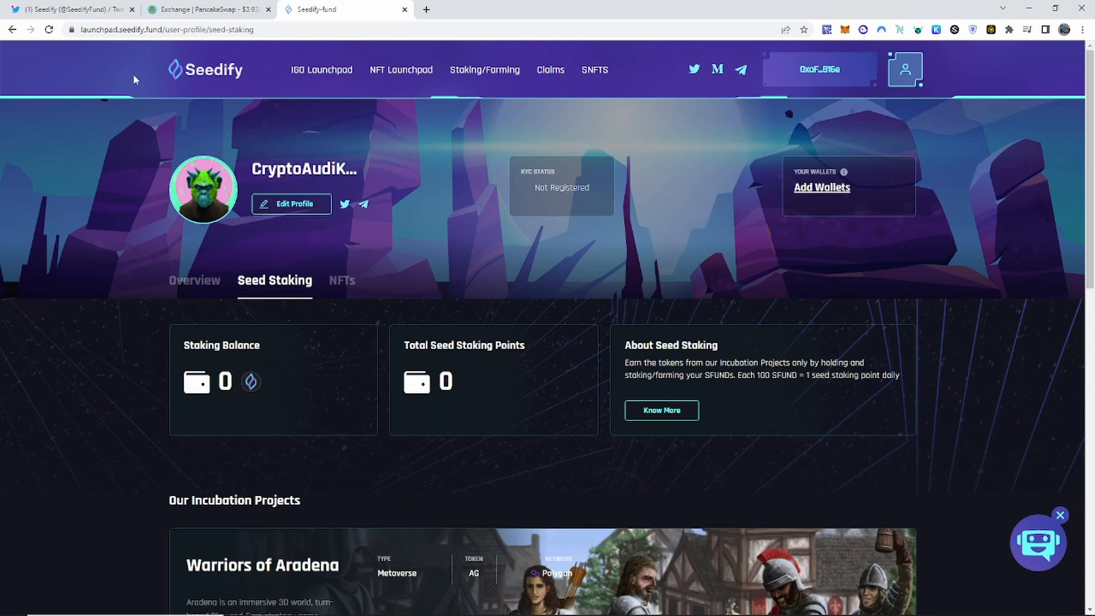
mouse_move(138, 79)
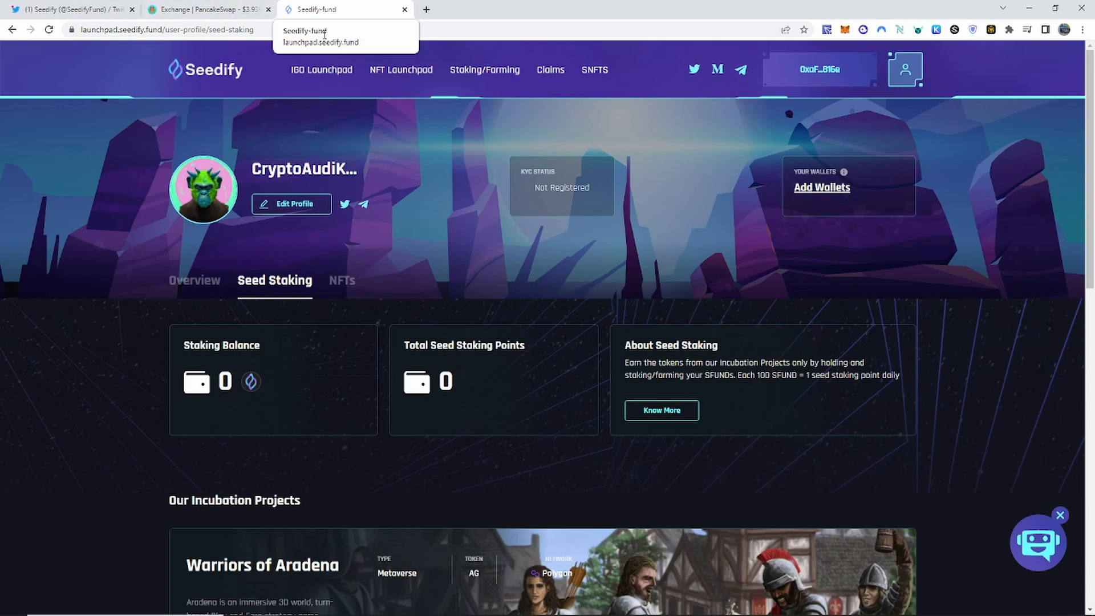
mouse_move(203, 213)
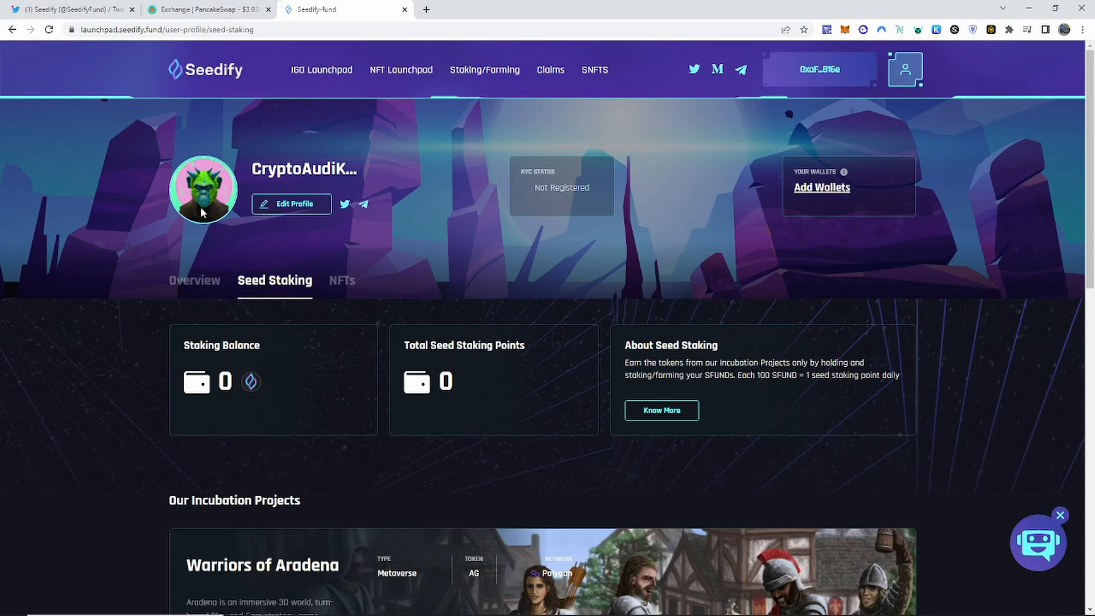
mouse_move(418, 297)
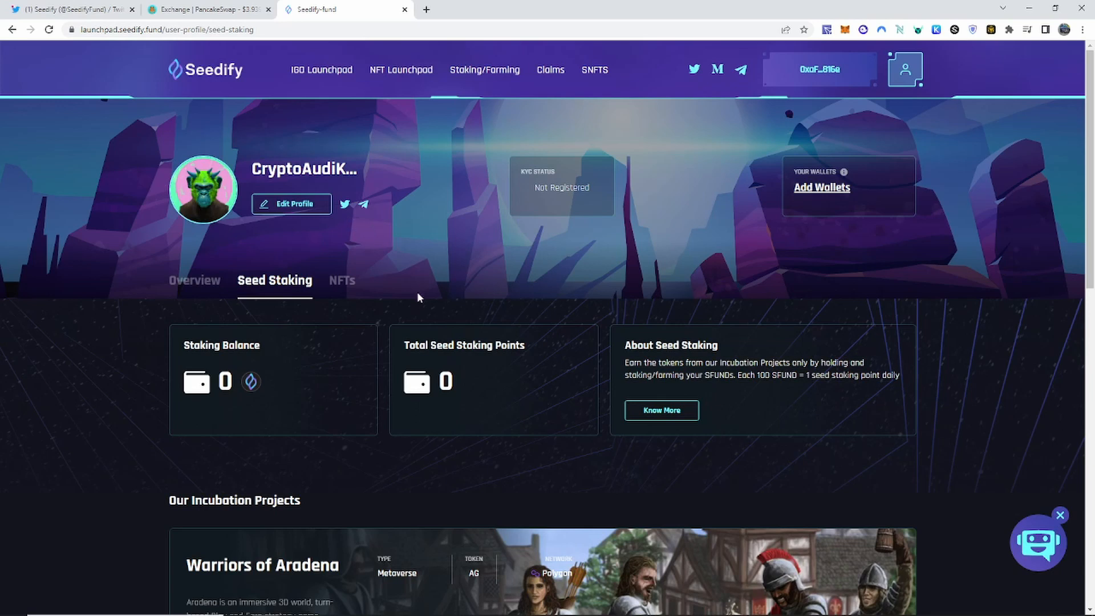
mouse_move(368, 168)
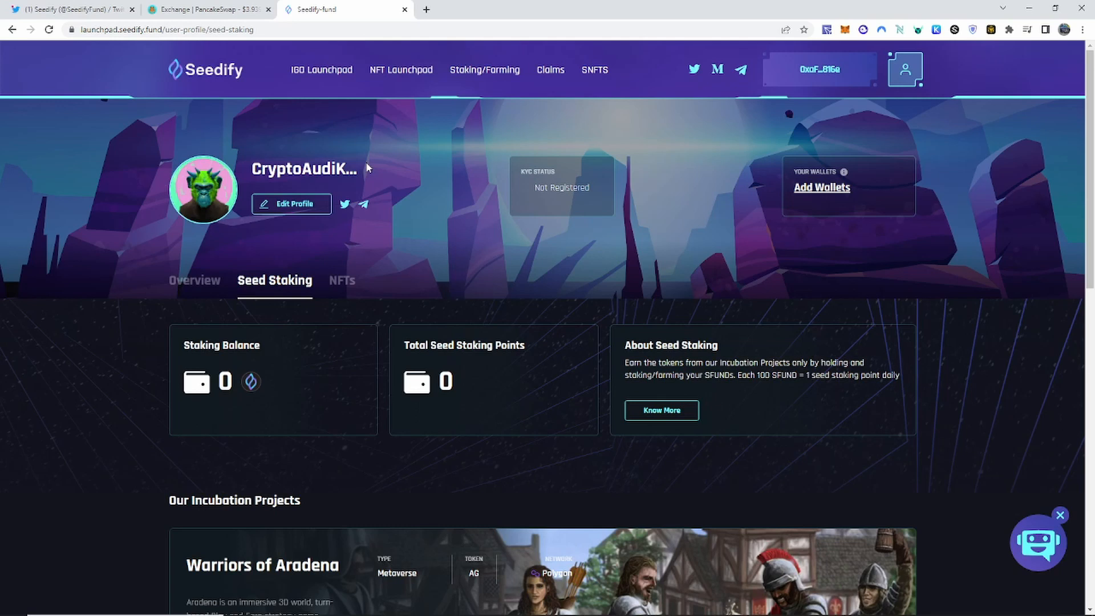
mouse_move(365, 165)
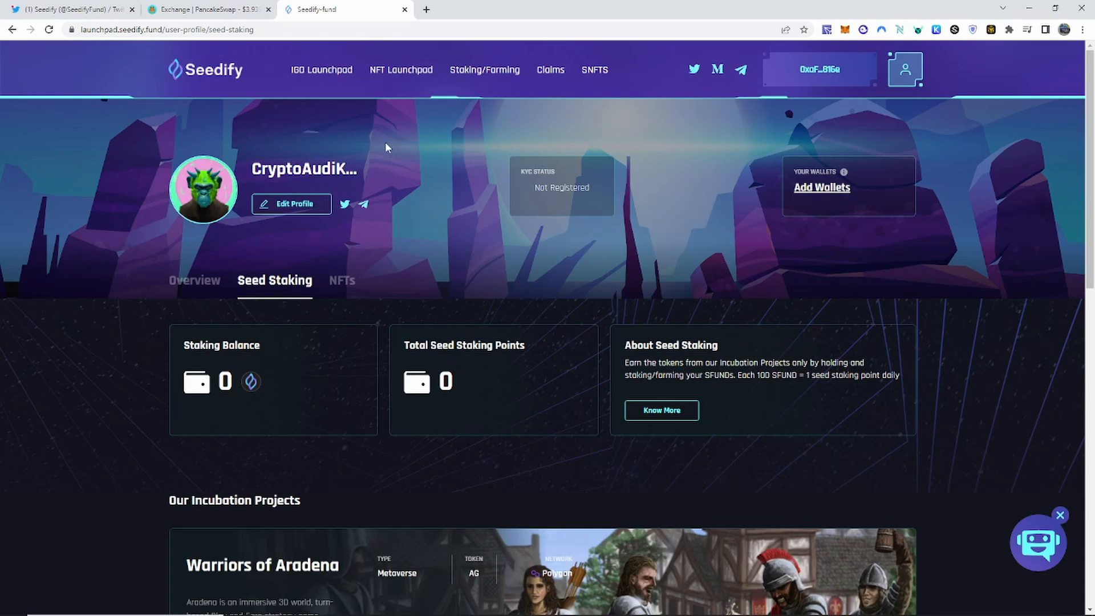
mouse_move(159, 144)
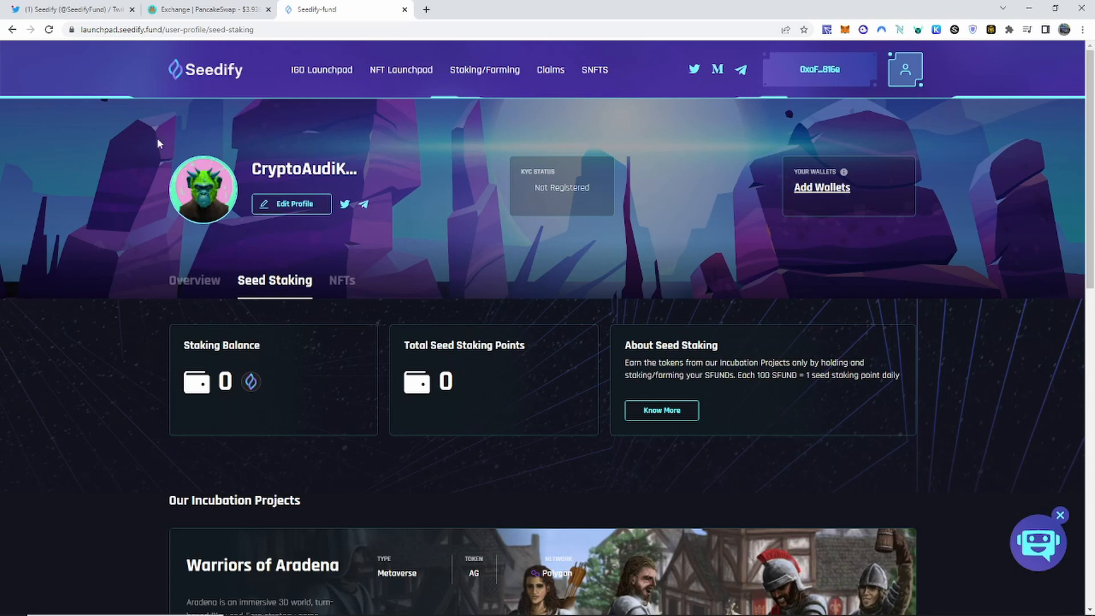
mouse_move(136, 134)
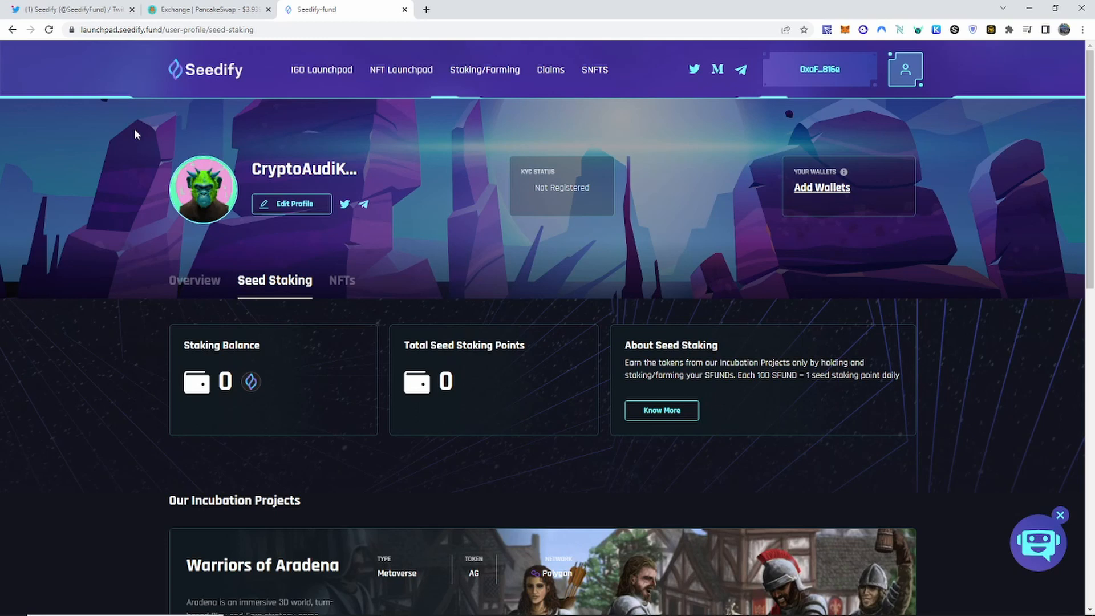
mouse_move(173, 153)
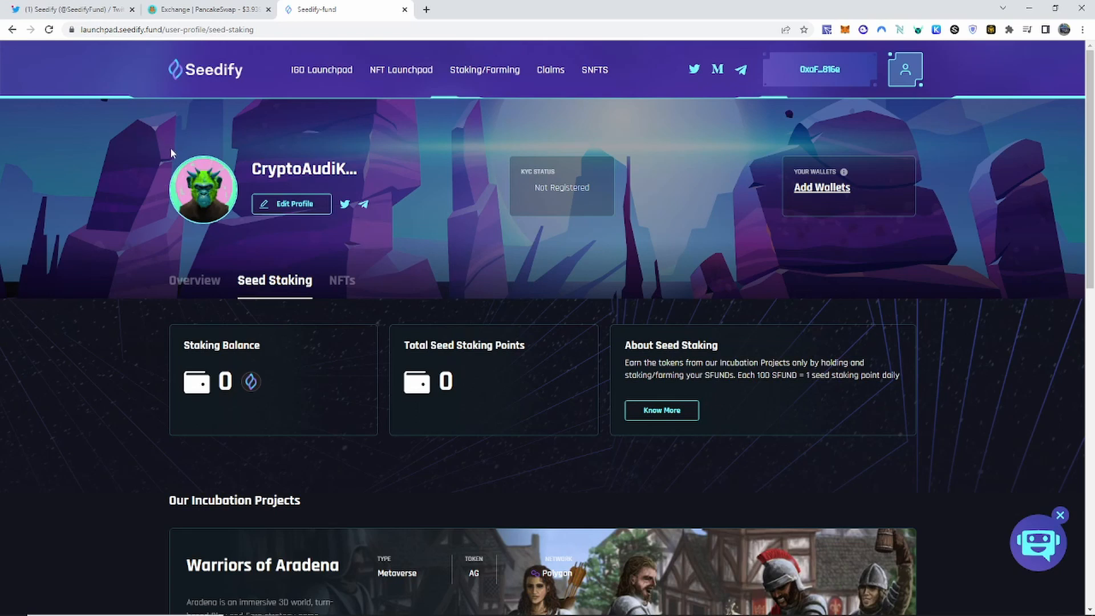
mouse_move(417, 159)
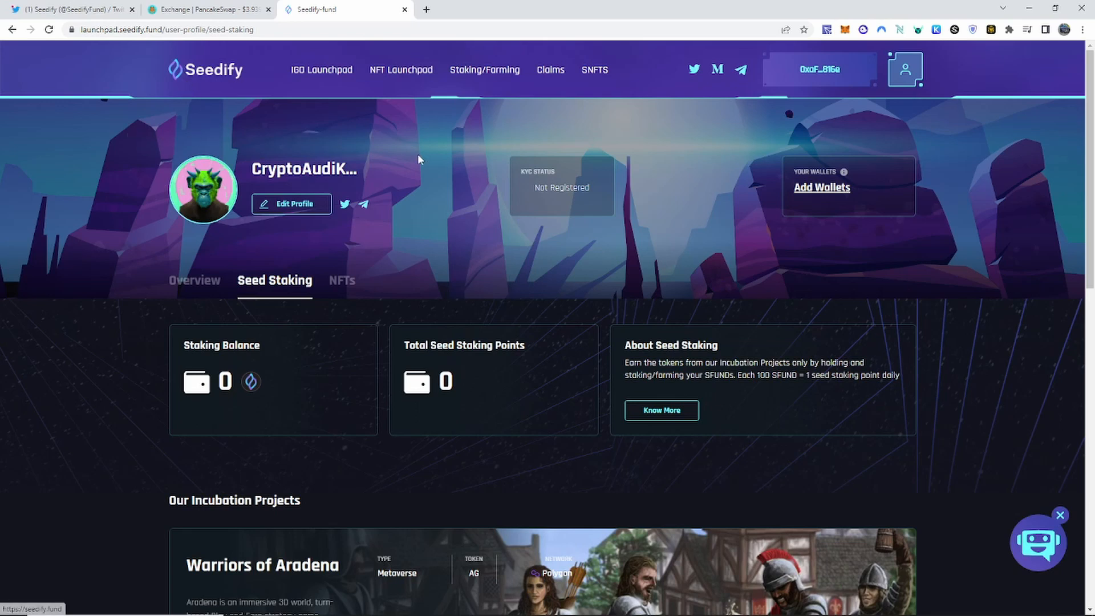
mouse_move(173, 103)
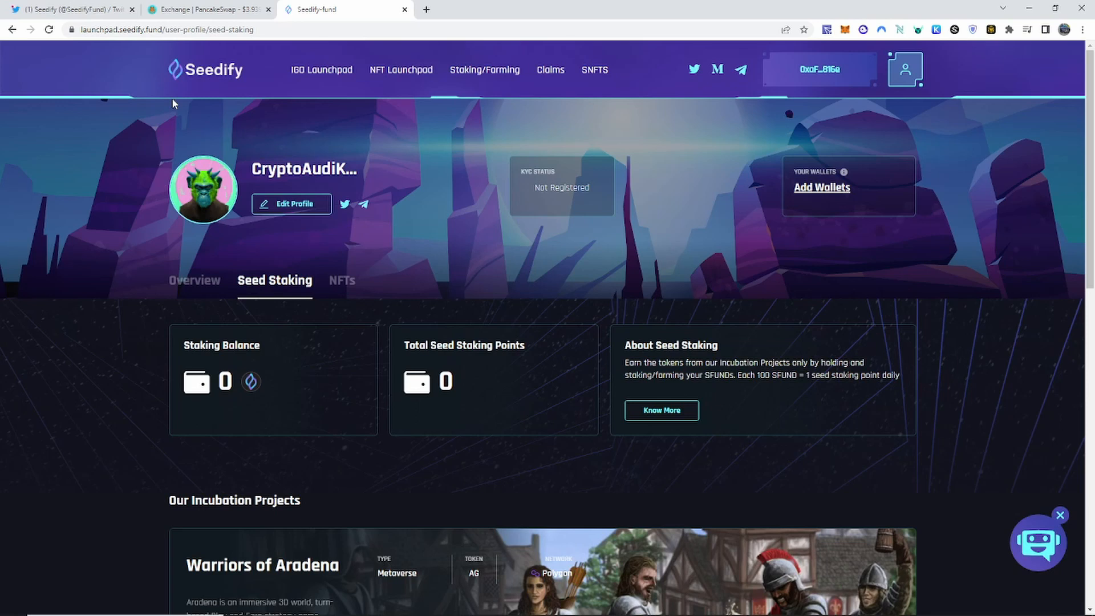
mouse_move(211, 110)
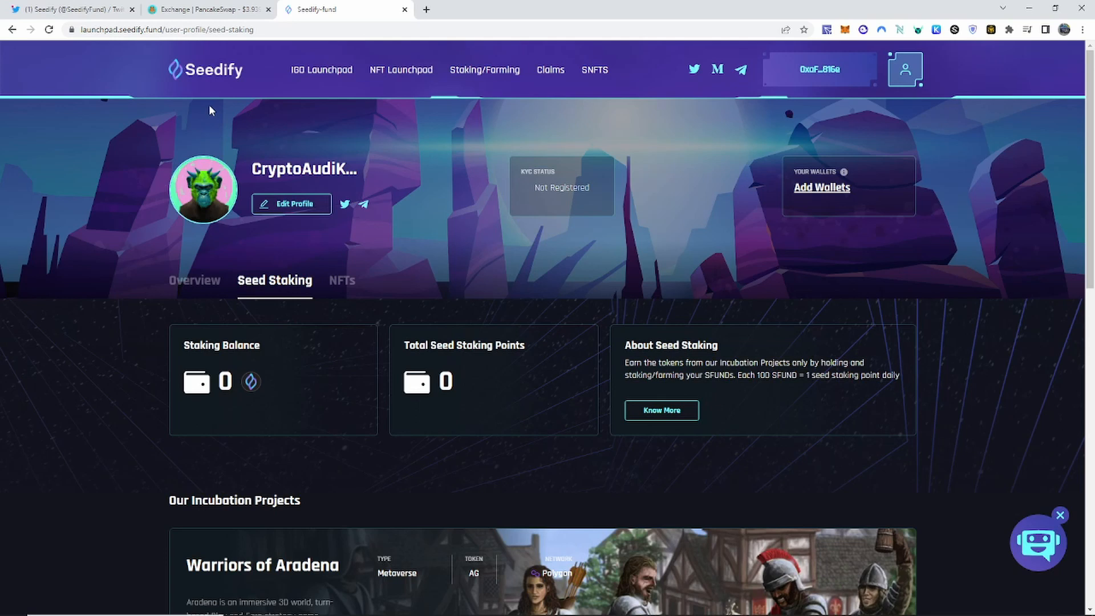
mouse_move(221, 73)
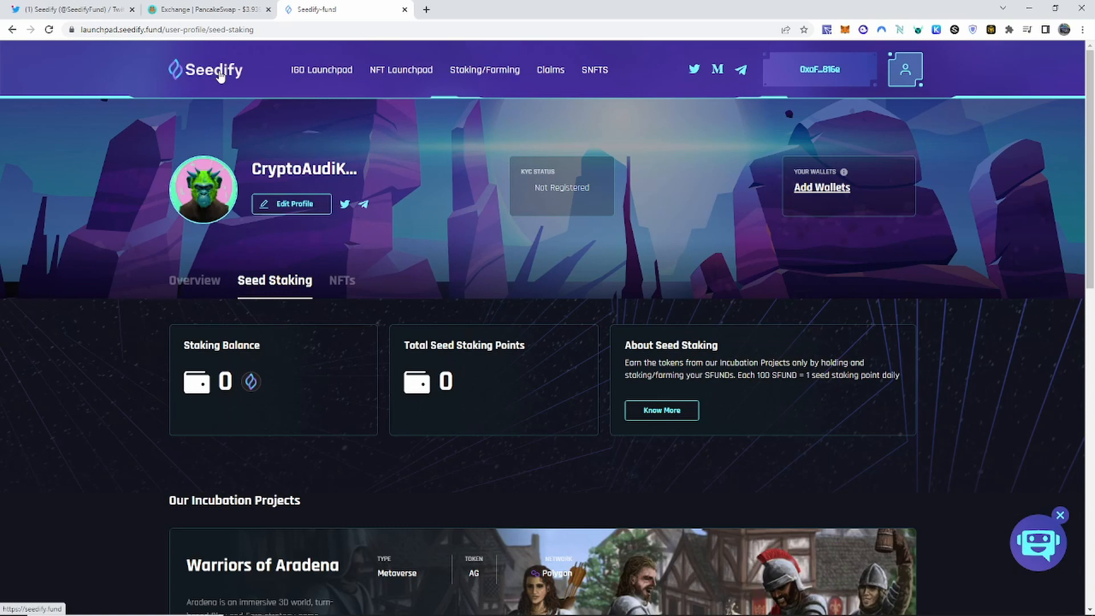
mouse_move(193, 75)
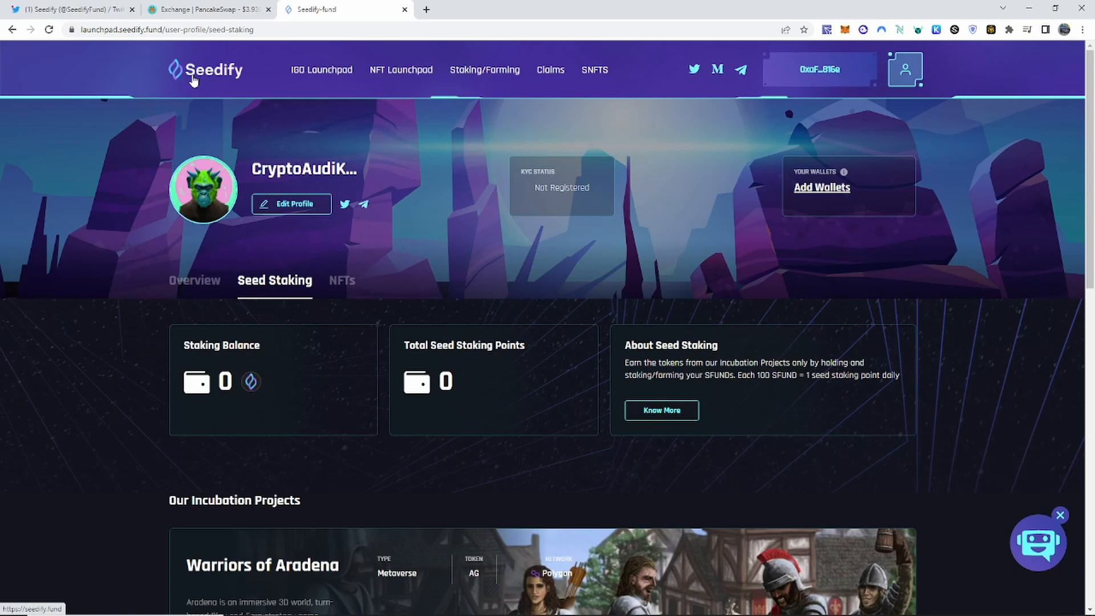
mouse_move(367, 175)
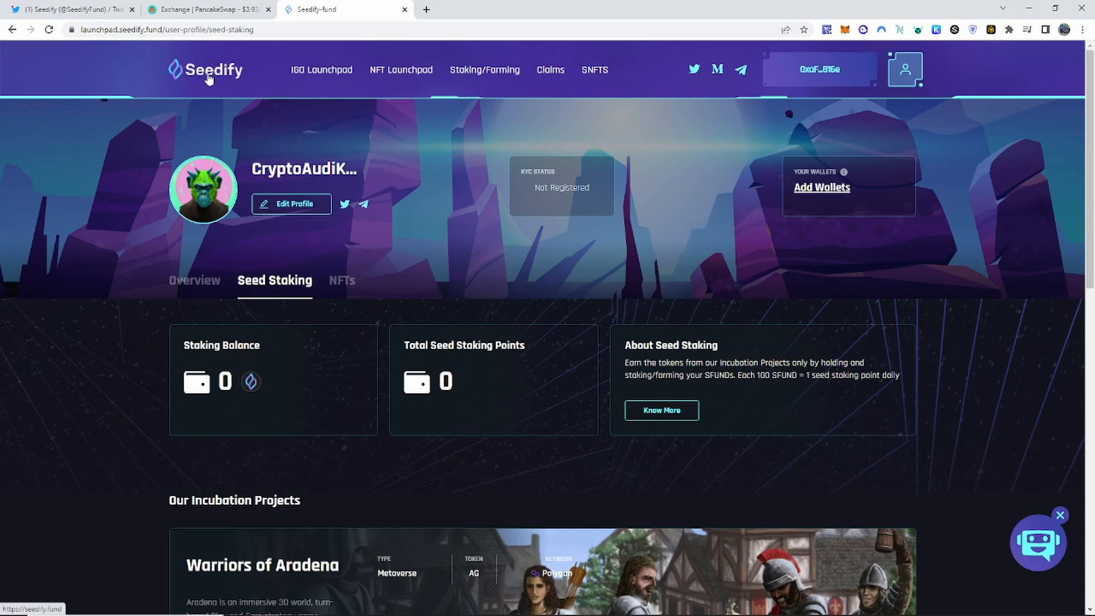
mouse_move(409, 128)
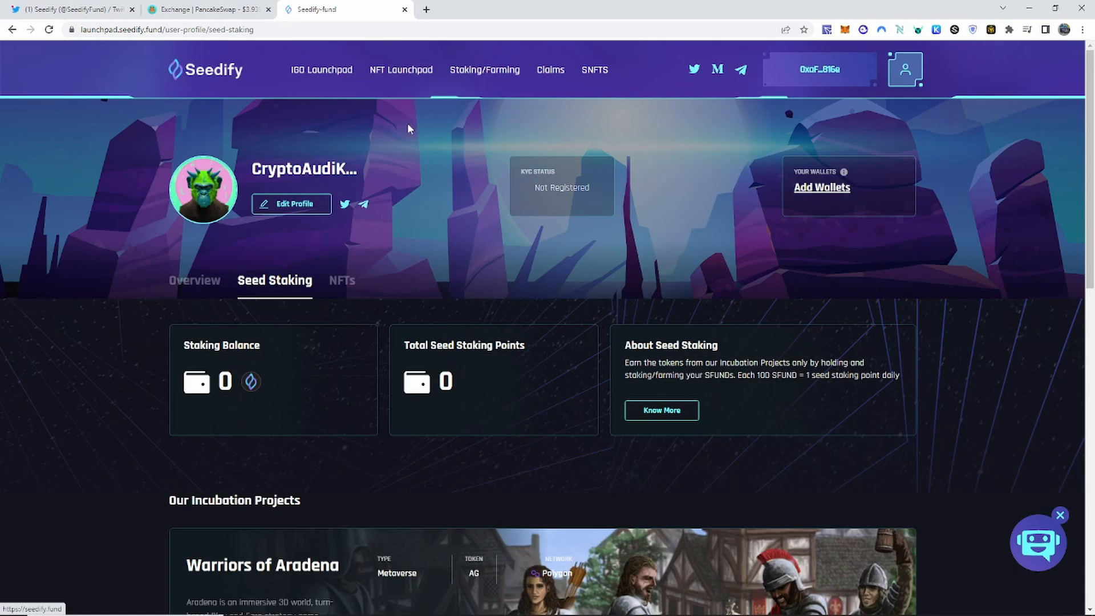
mouse_move(250, 82)
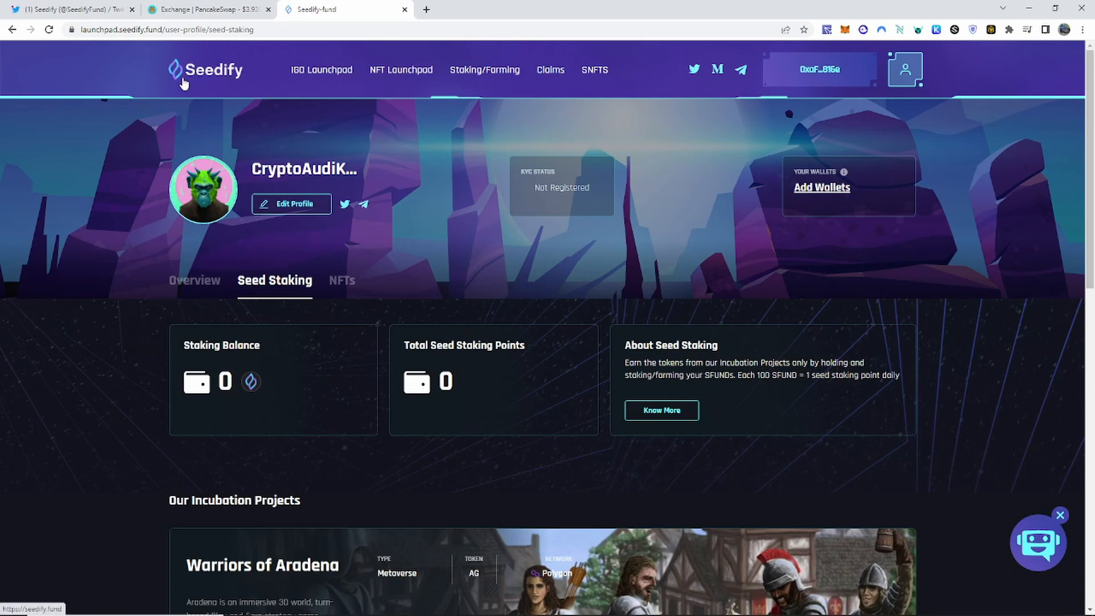
mouse_move(489, 216)
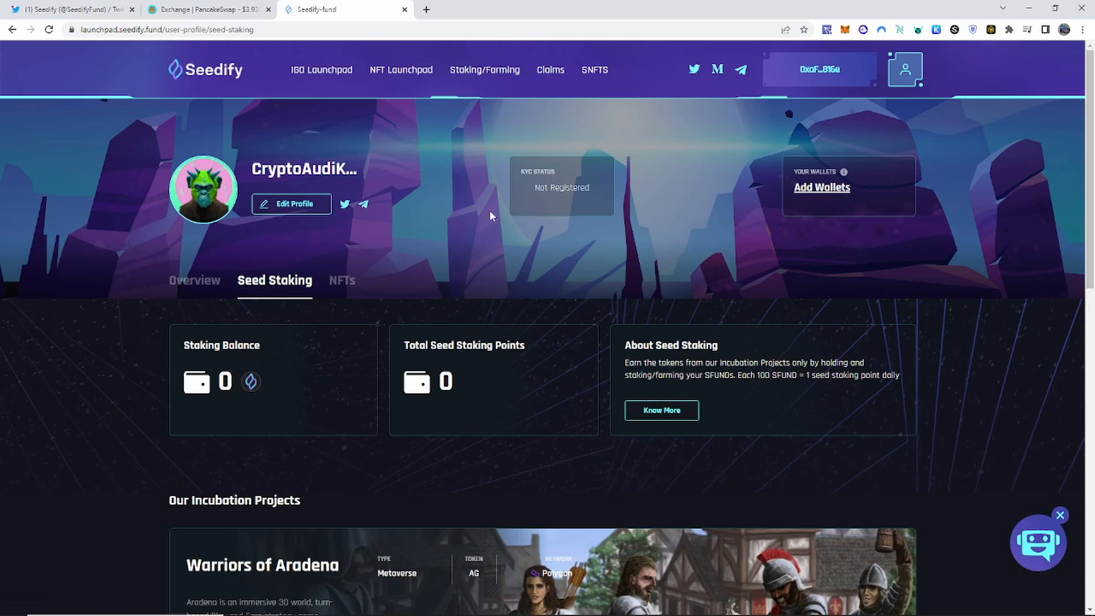
mouse_move(458, 201)
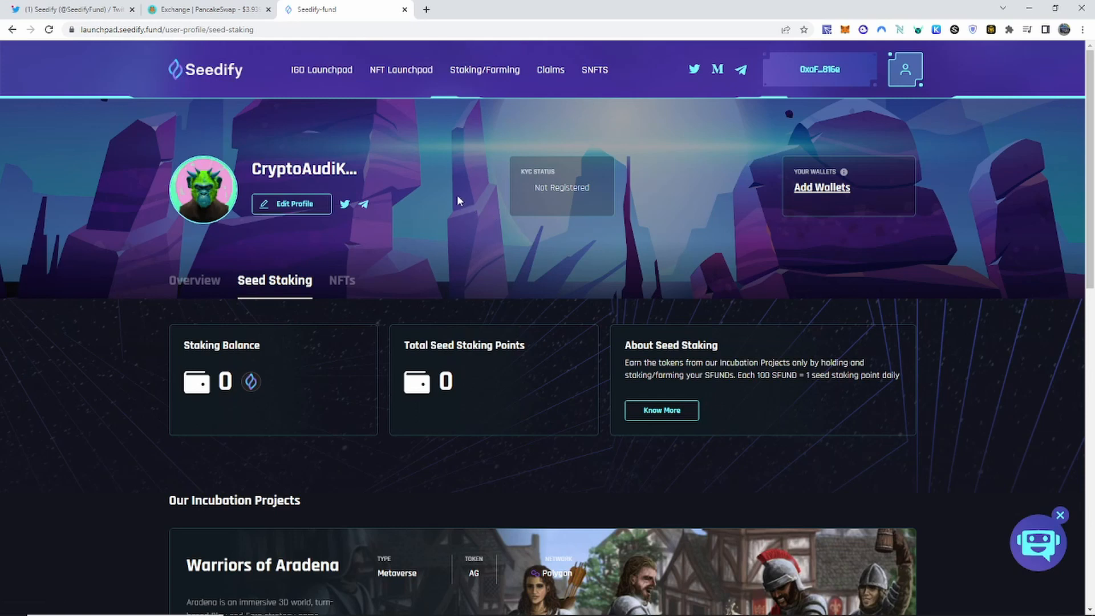
mouse_move(248, 110)
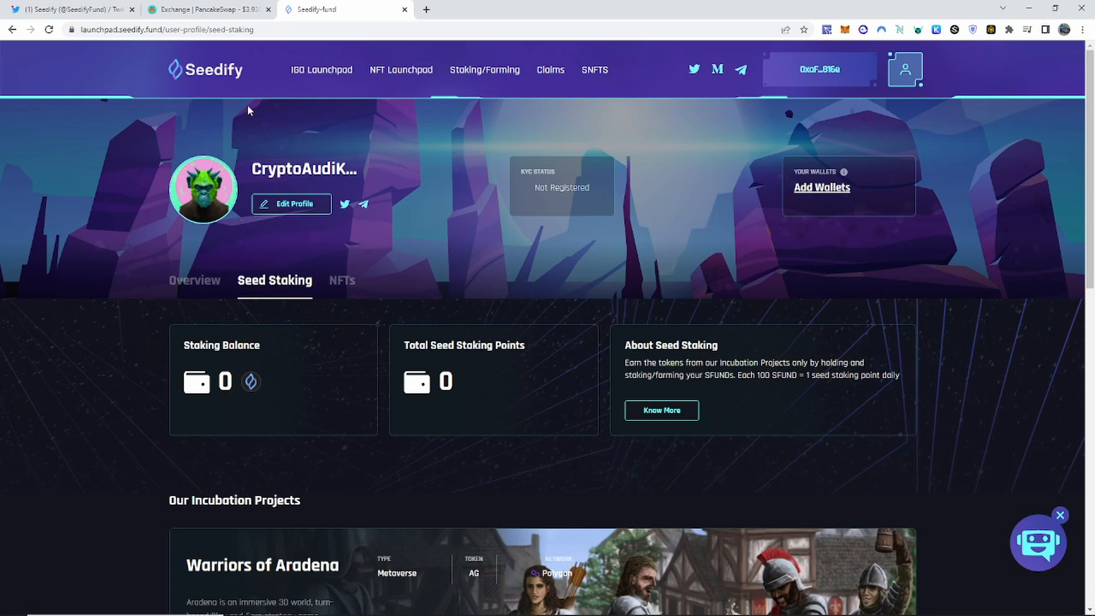
mouse_move(393, 181)
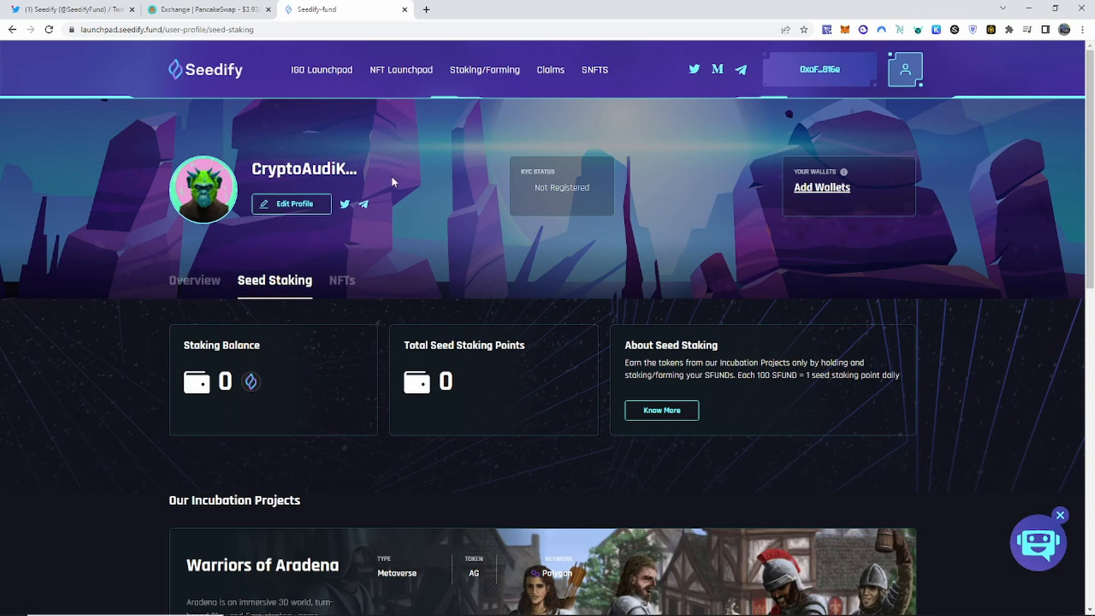
mouse_move(230, 97)
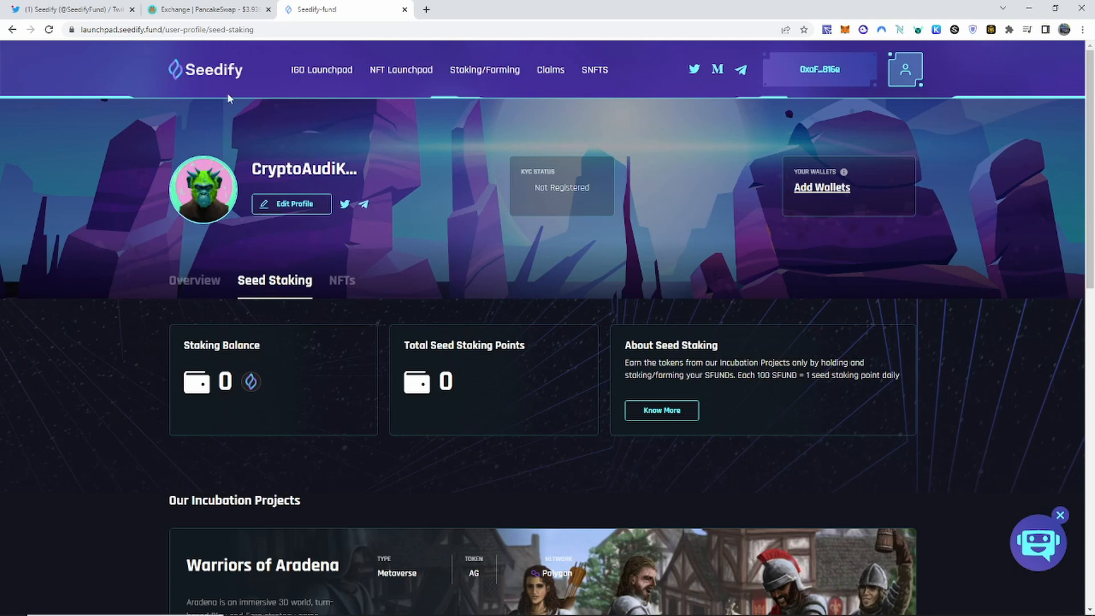
mouse_move(198, 85)
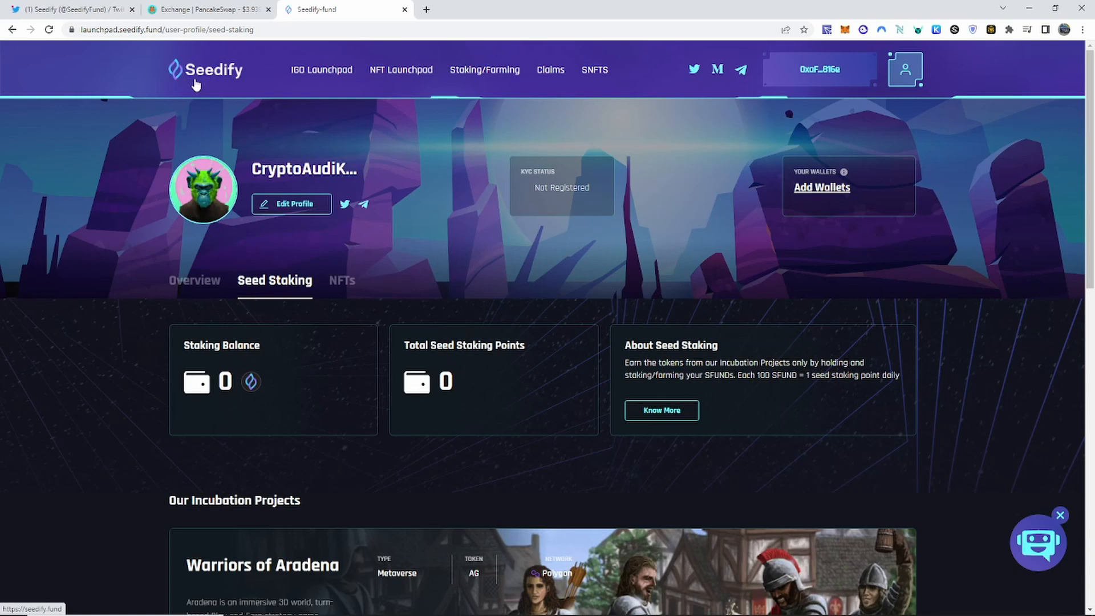
mouse_move(215, 78)
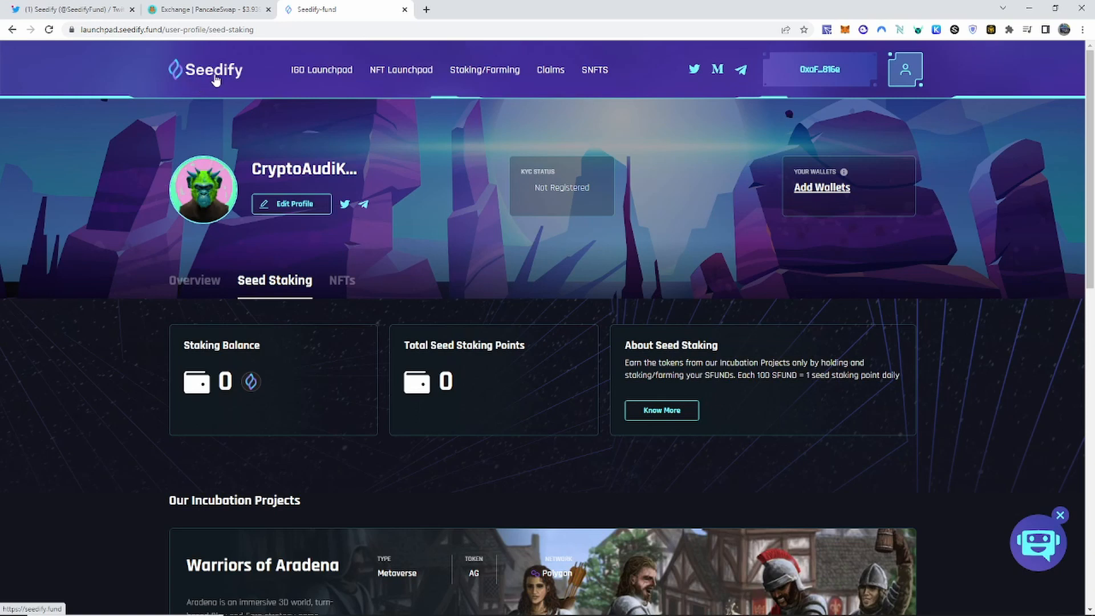
mouse_move(293, 109)
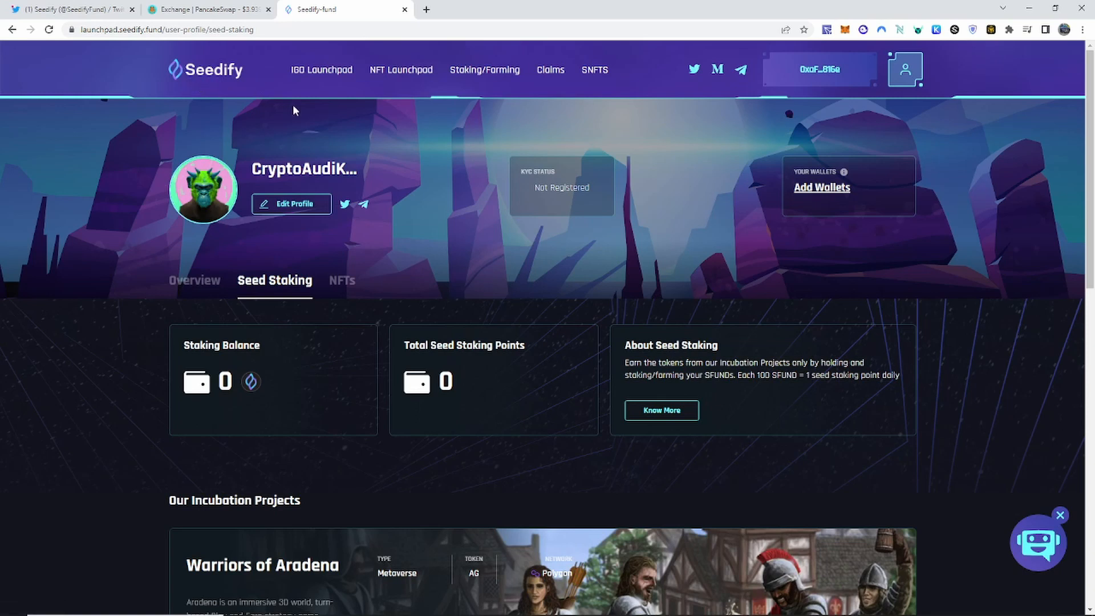